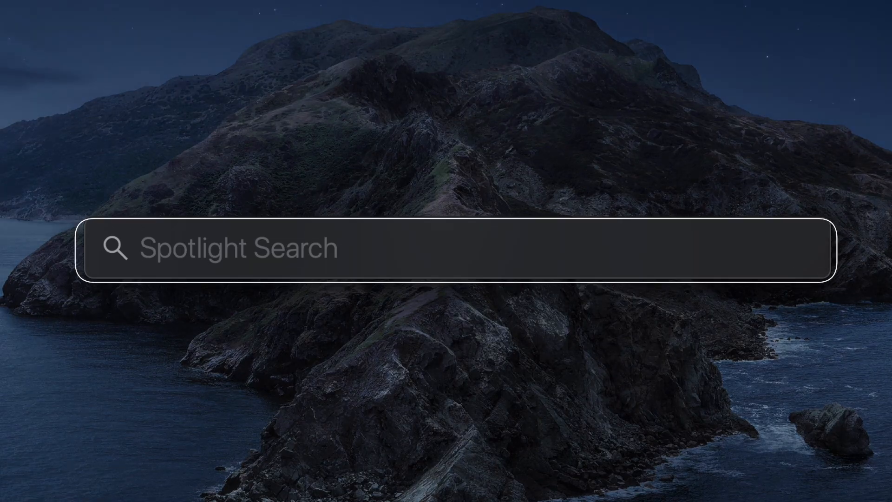
{"action": "type", "text": "anki"}
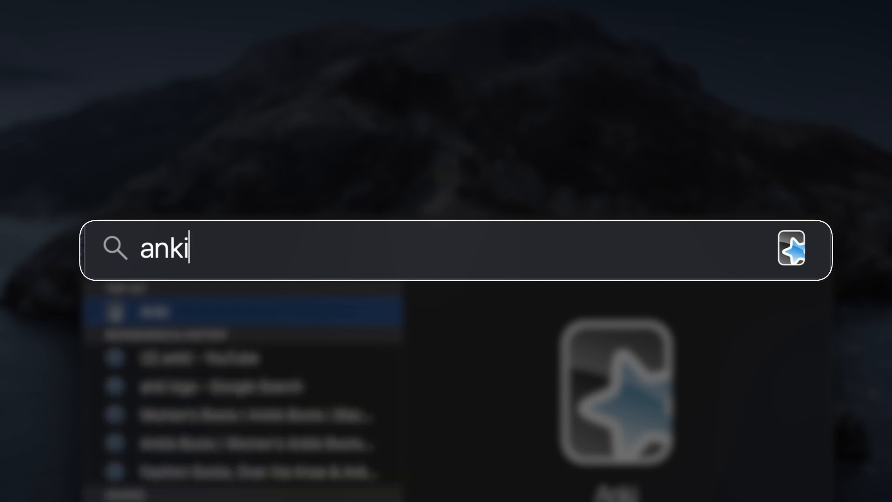